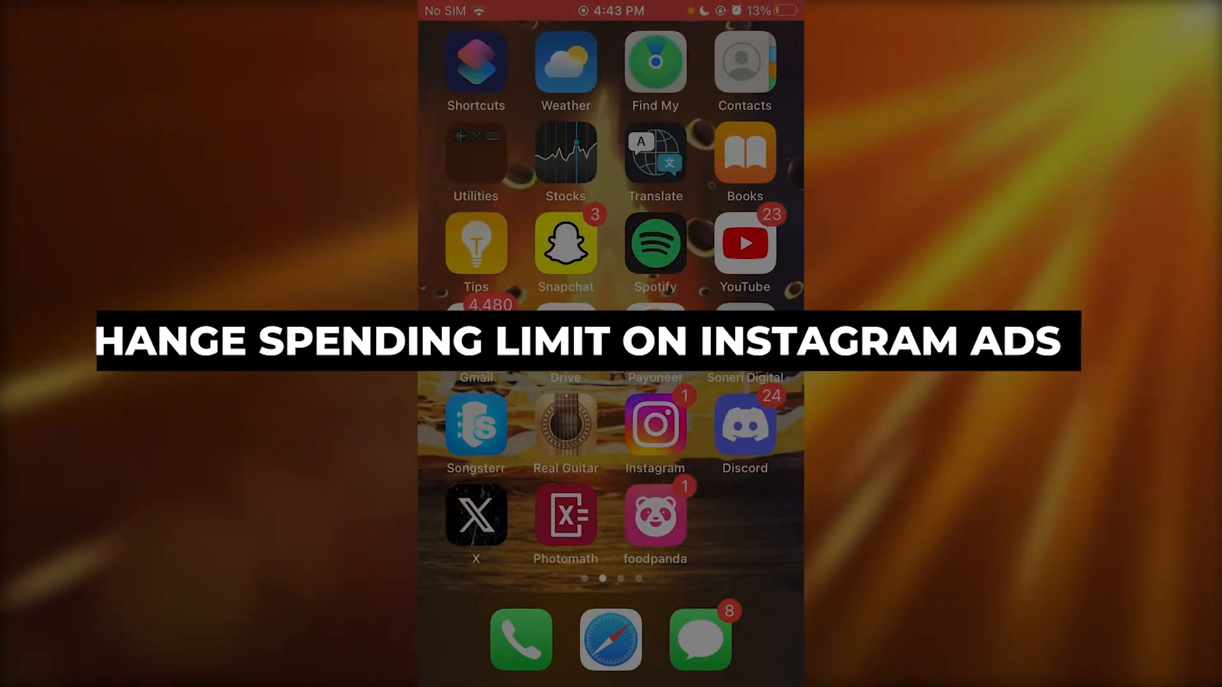
# Launch Instagram, switch to the second linked account, and open its profile options menu
pyautogui.click(653, 424)
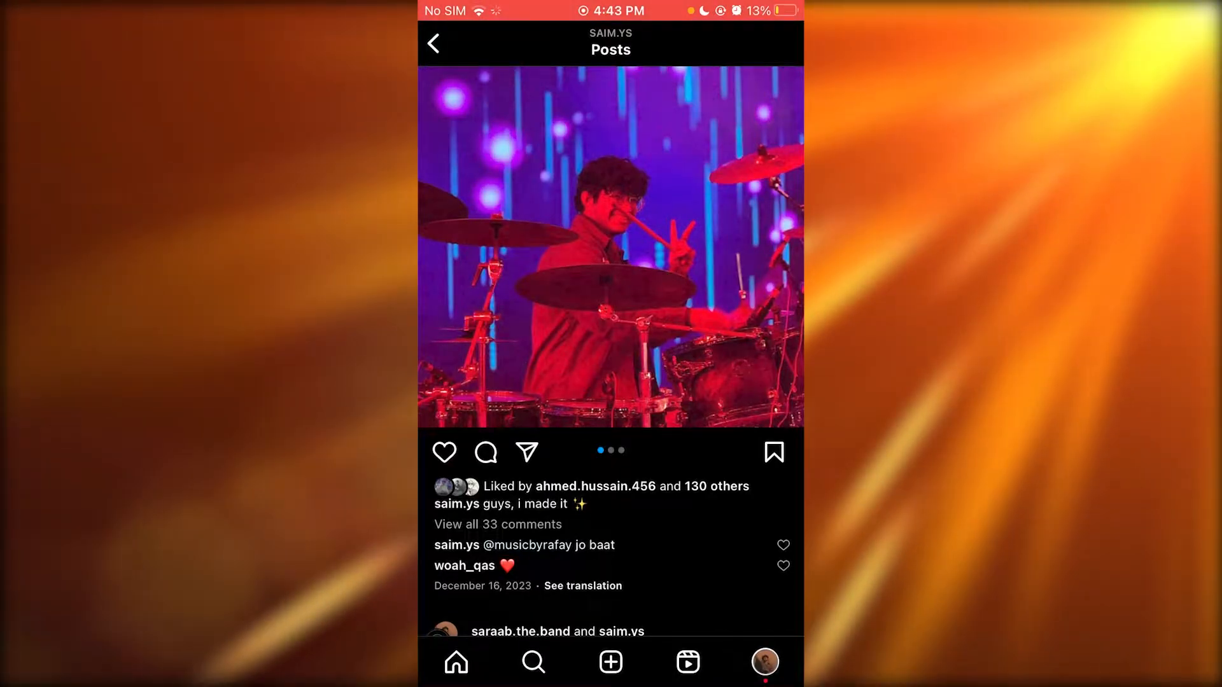
pyautogui.click(433, 44)
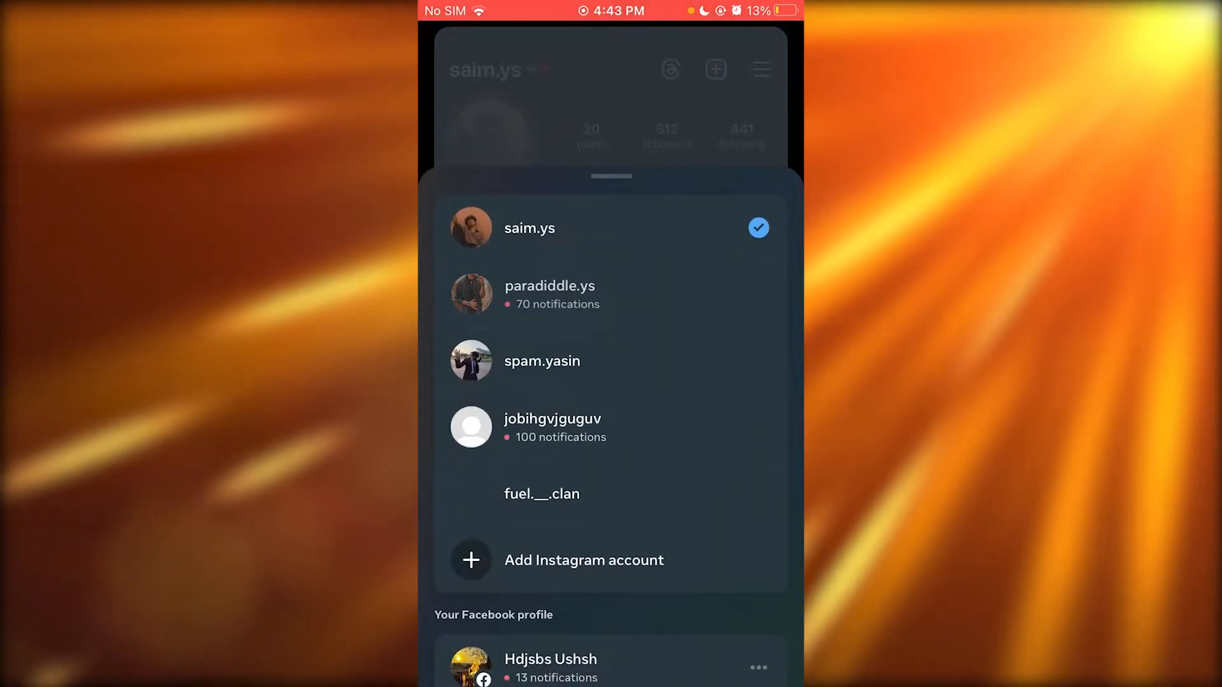
pyautogui.click(549, 294)
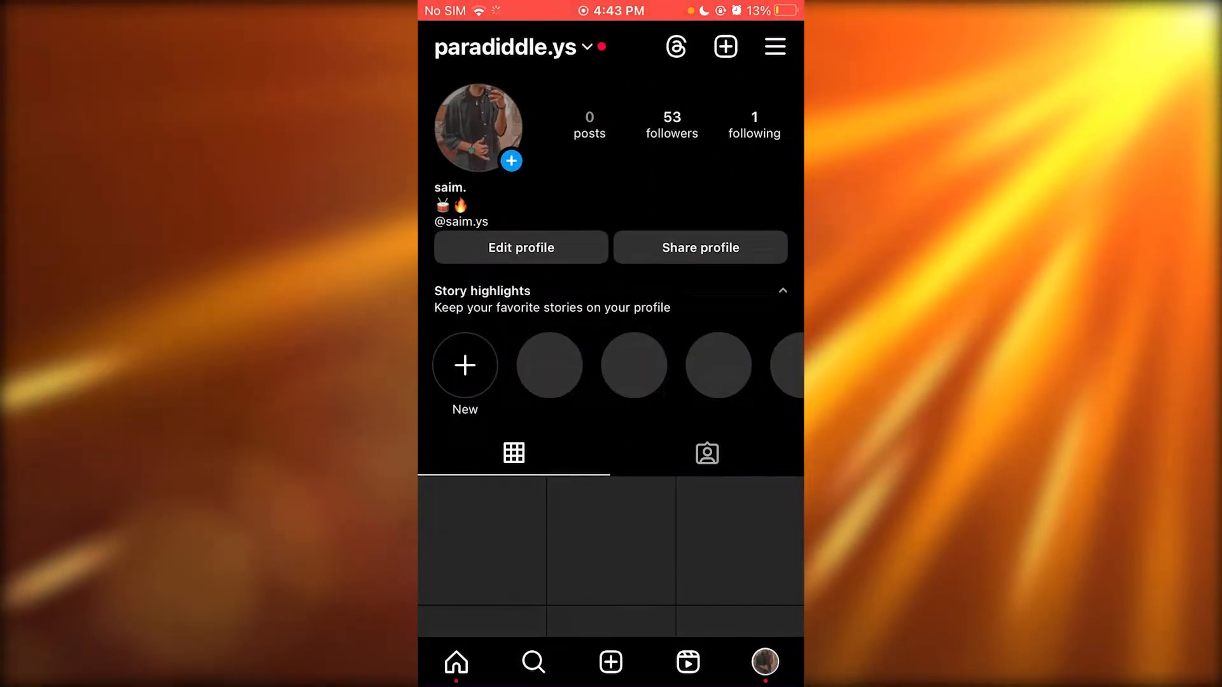
pyautogui.click(774, 46)
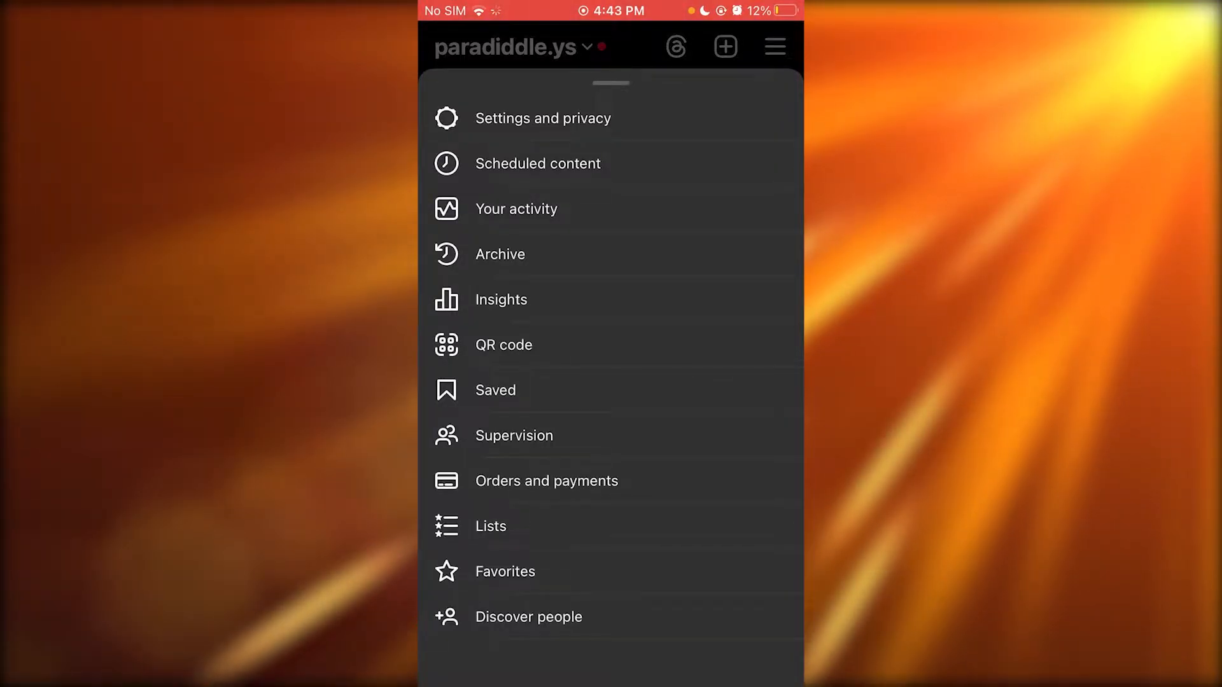
# Open Orders and payments, return to its overview, then head into payments help and support
pyautogui.click(546, 482)
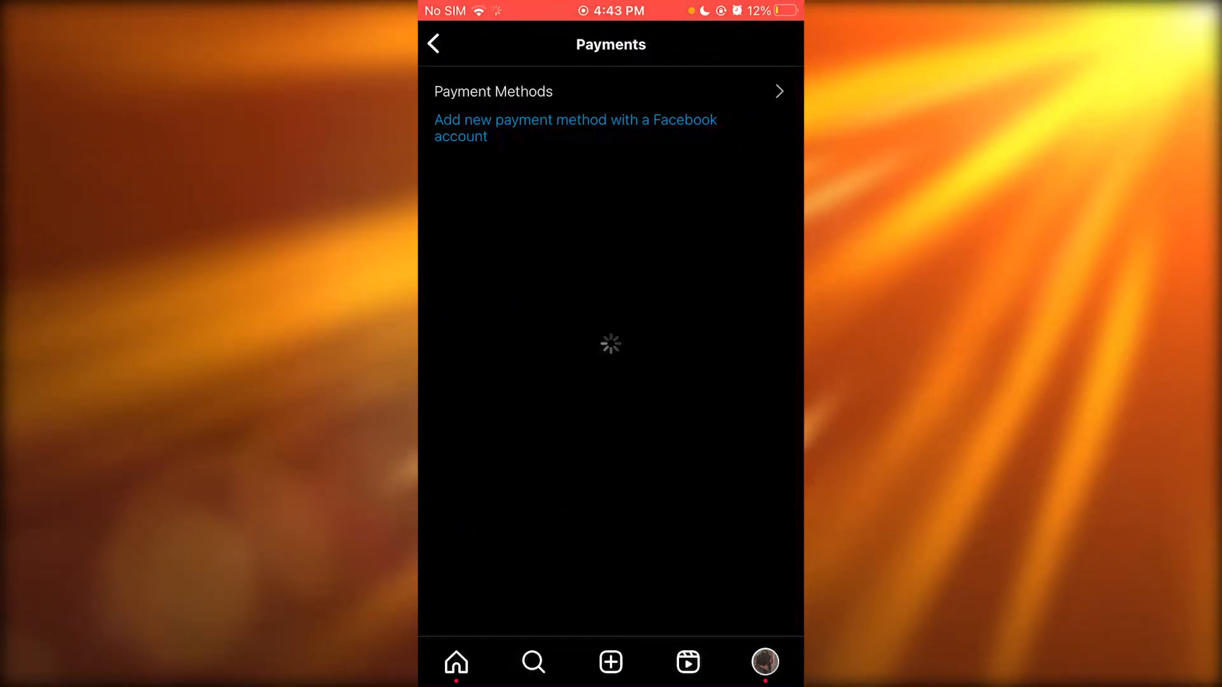
pyautogui.click(434, 44)
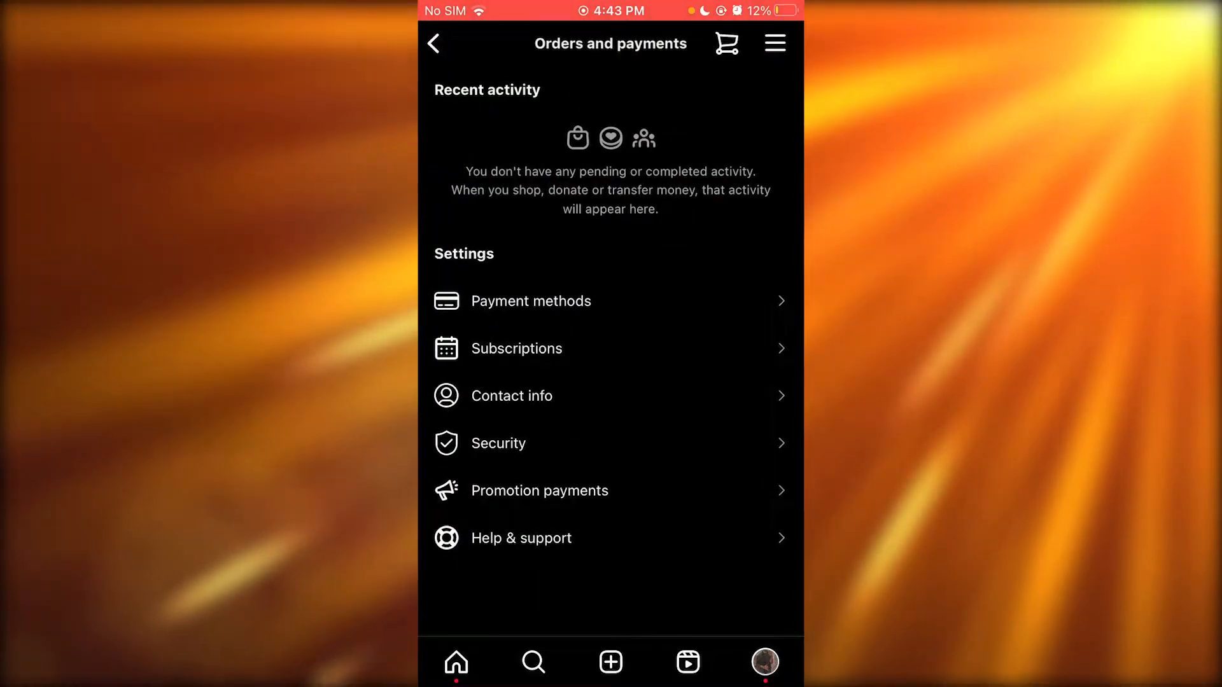
pyautogui.click(773, 43)
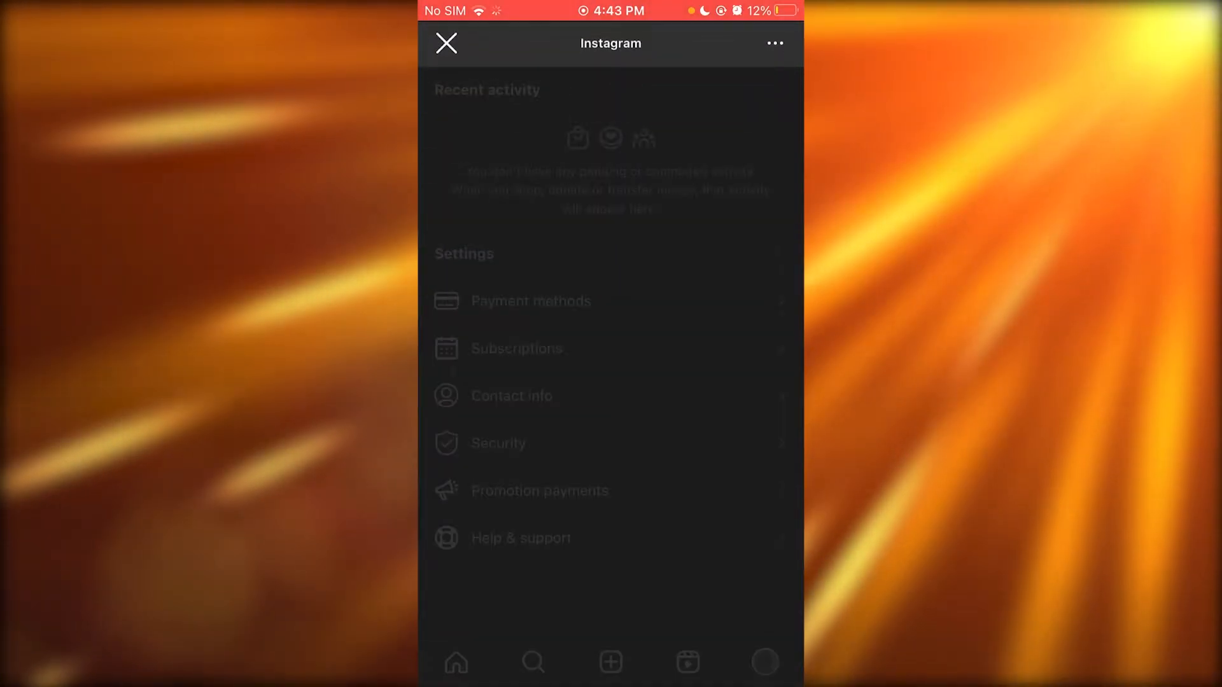
# Let the Payments in Instagram Help Center page load, then bring up its search
pyautogui.click(521, 538)
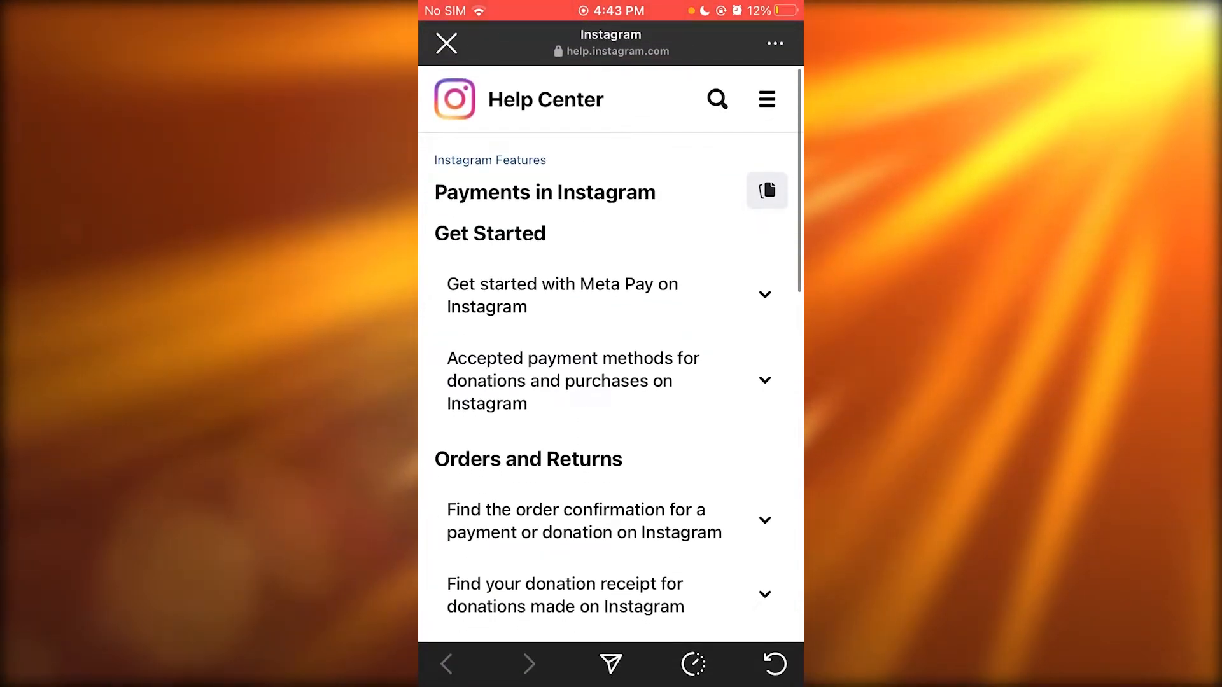
pyautogui.click(715, 99)
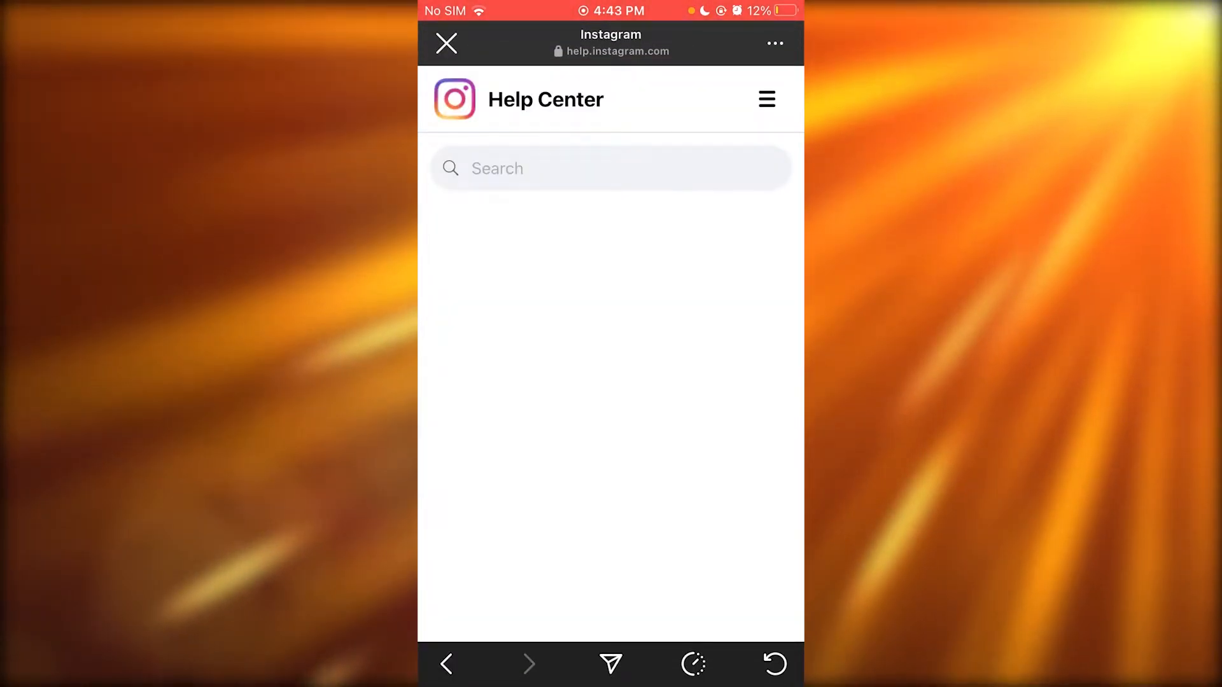
# Search the Help Center for 'Limit', scroll the time-limit articles, then leave the pages
pyautogui.write('Limit')
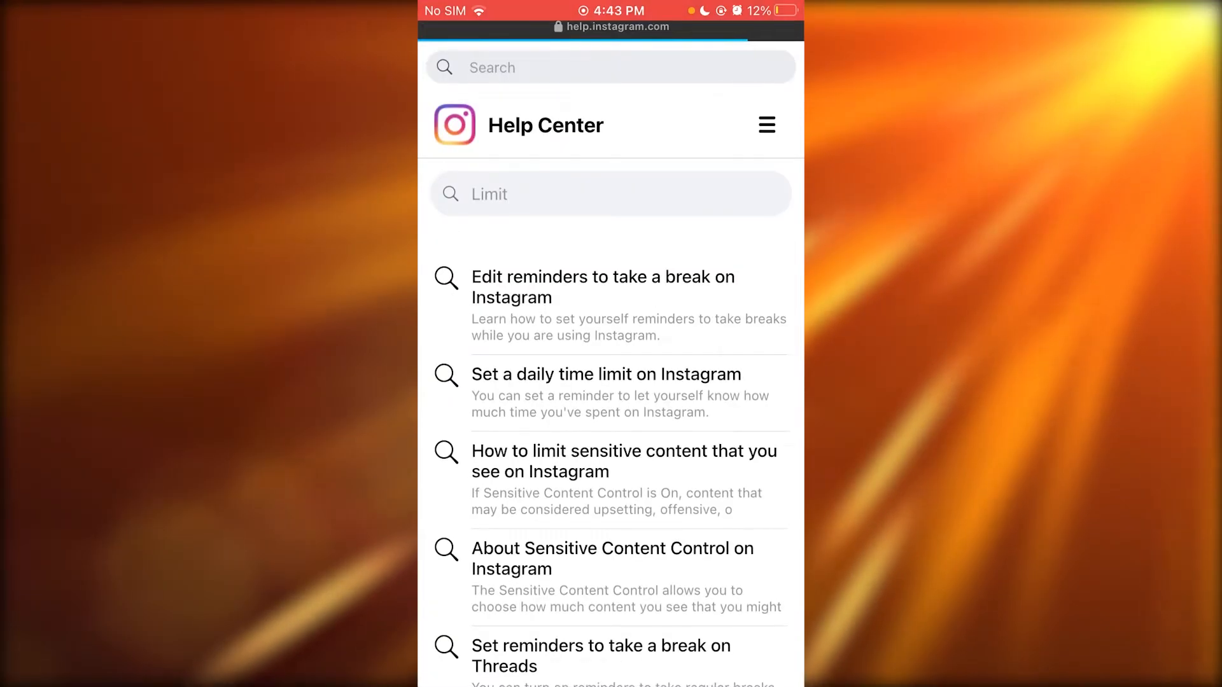
pyautogui.scroll(-3)
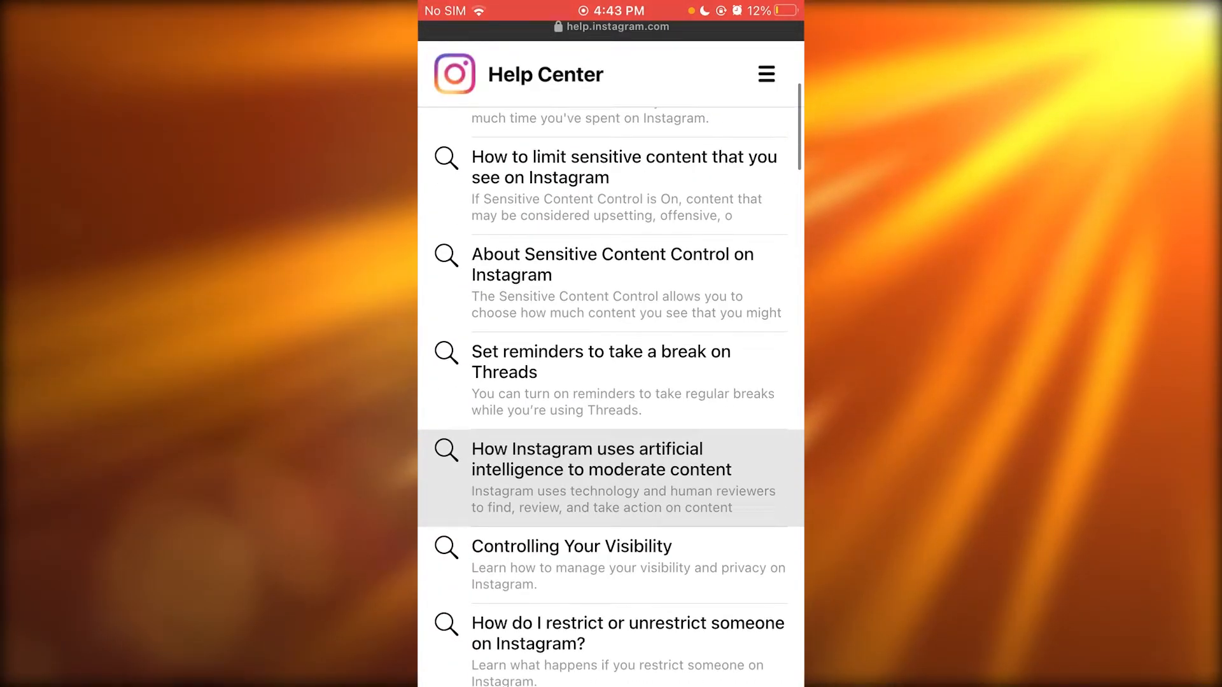
pyautogui.scroll(-3)
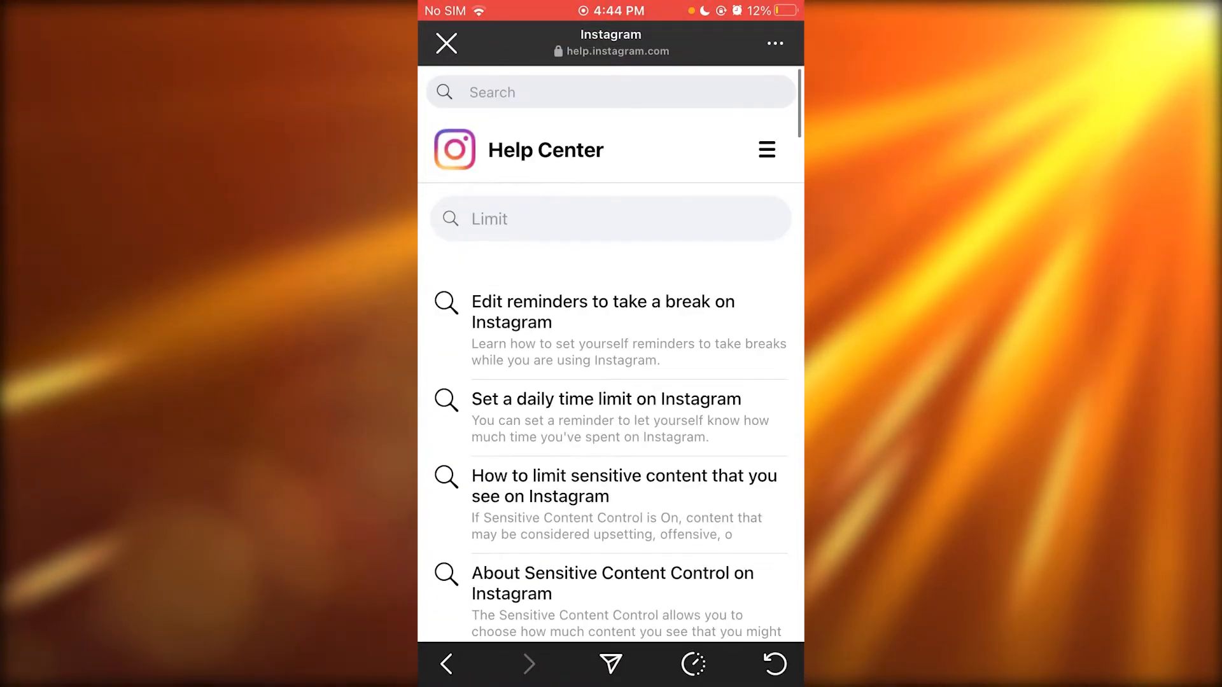
pyautogui.click(610, 219)
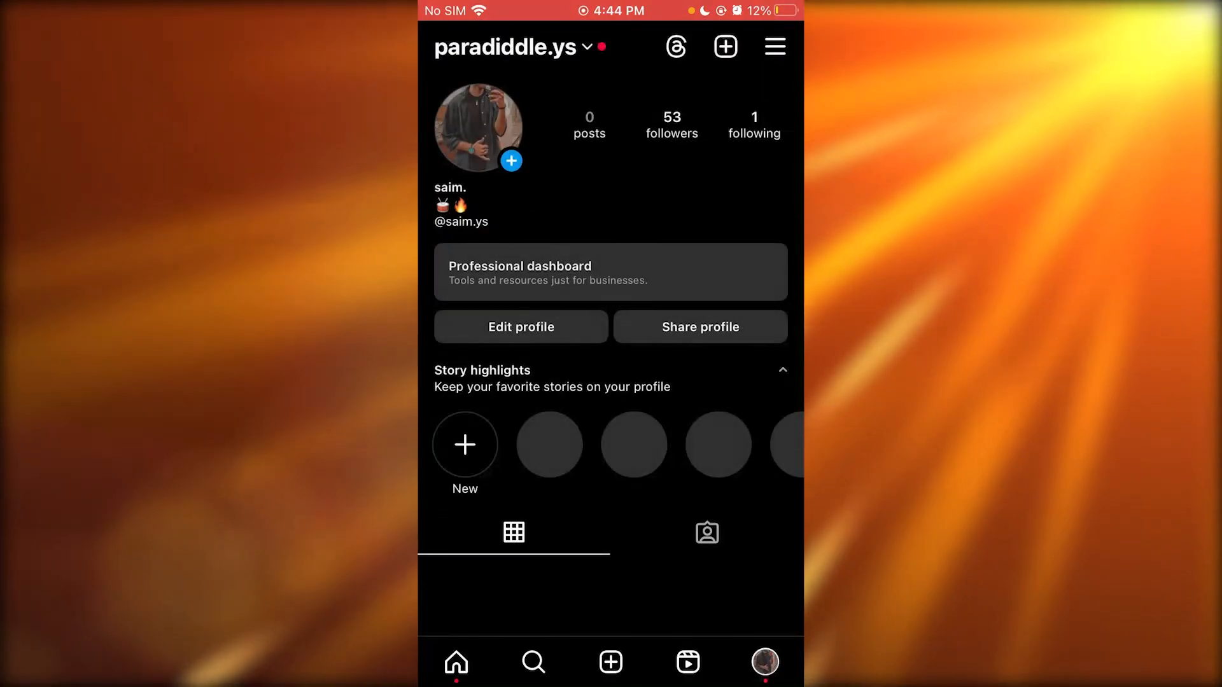
# Reopen Orders and payments from settings and show the shops sheet with Cart and Saved products
pyautogui.click(774, 45)
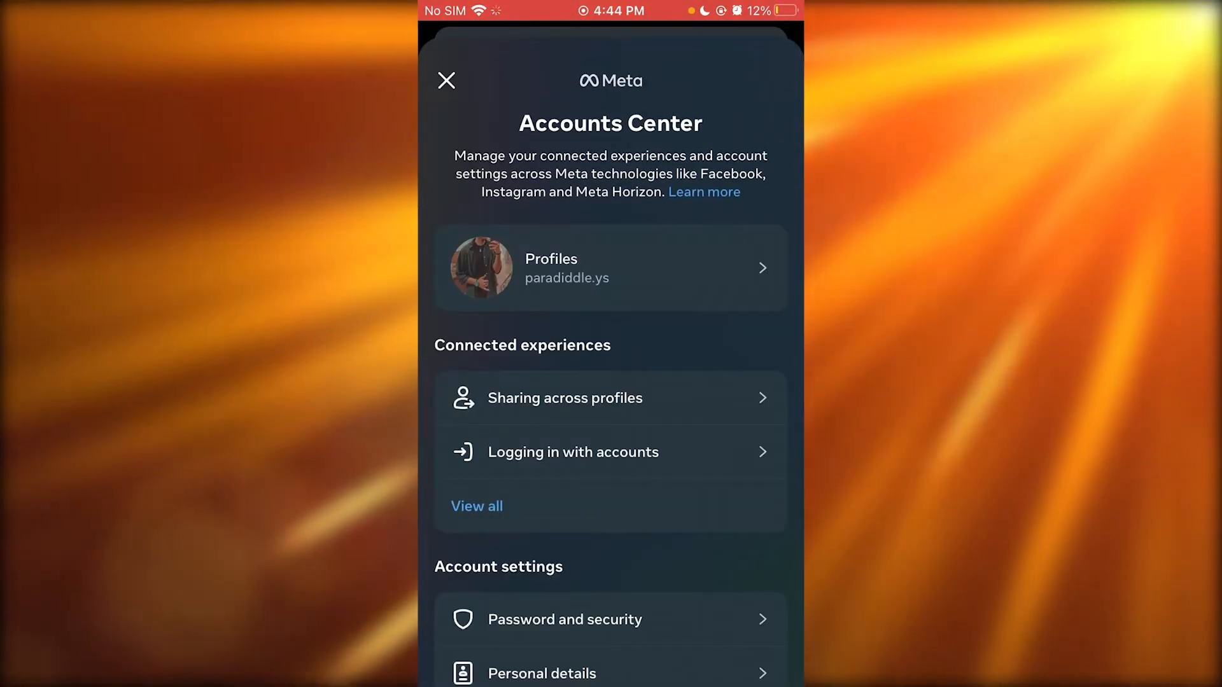
pyautogui.click(446, 80)
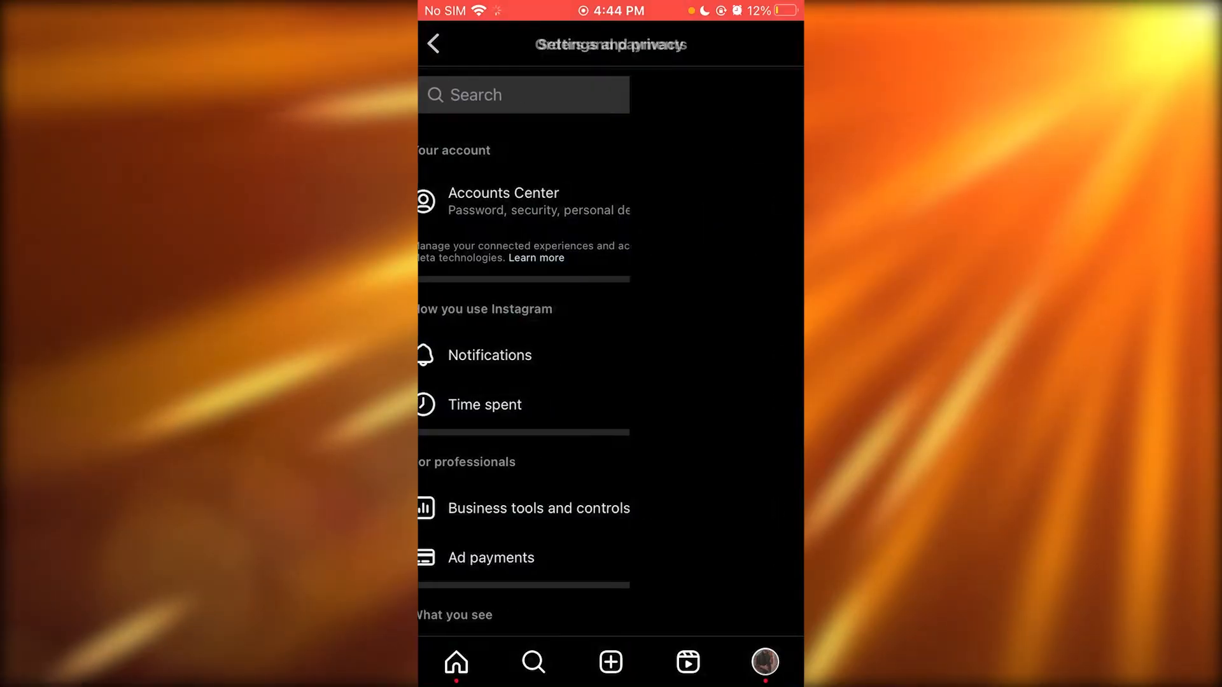
pyautogui.click(490, 557)
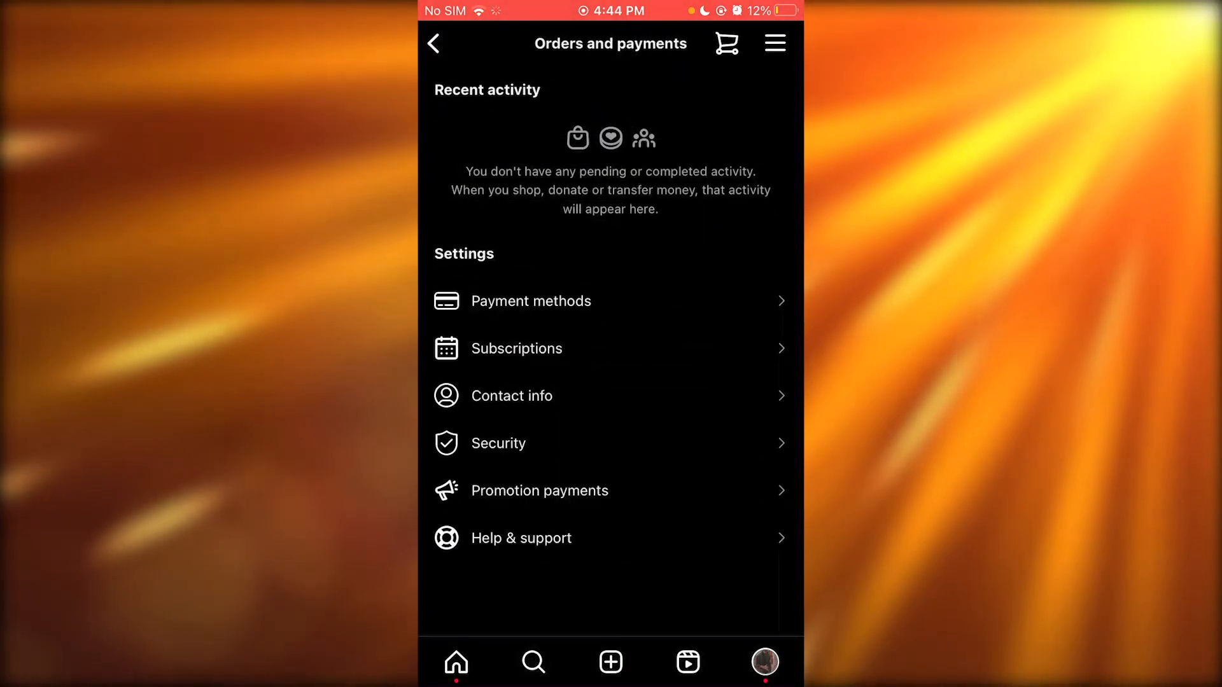
pyautogui.click(726, 42)
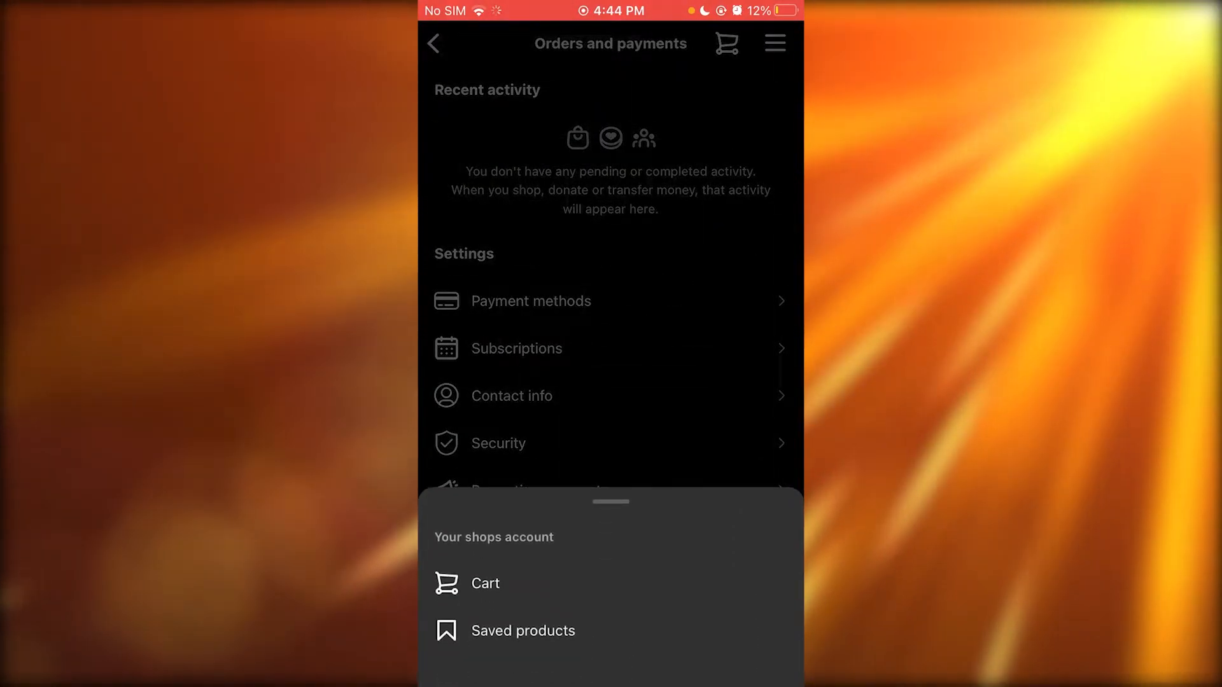